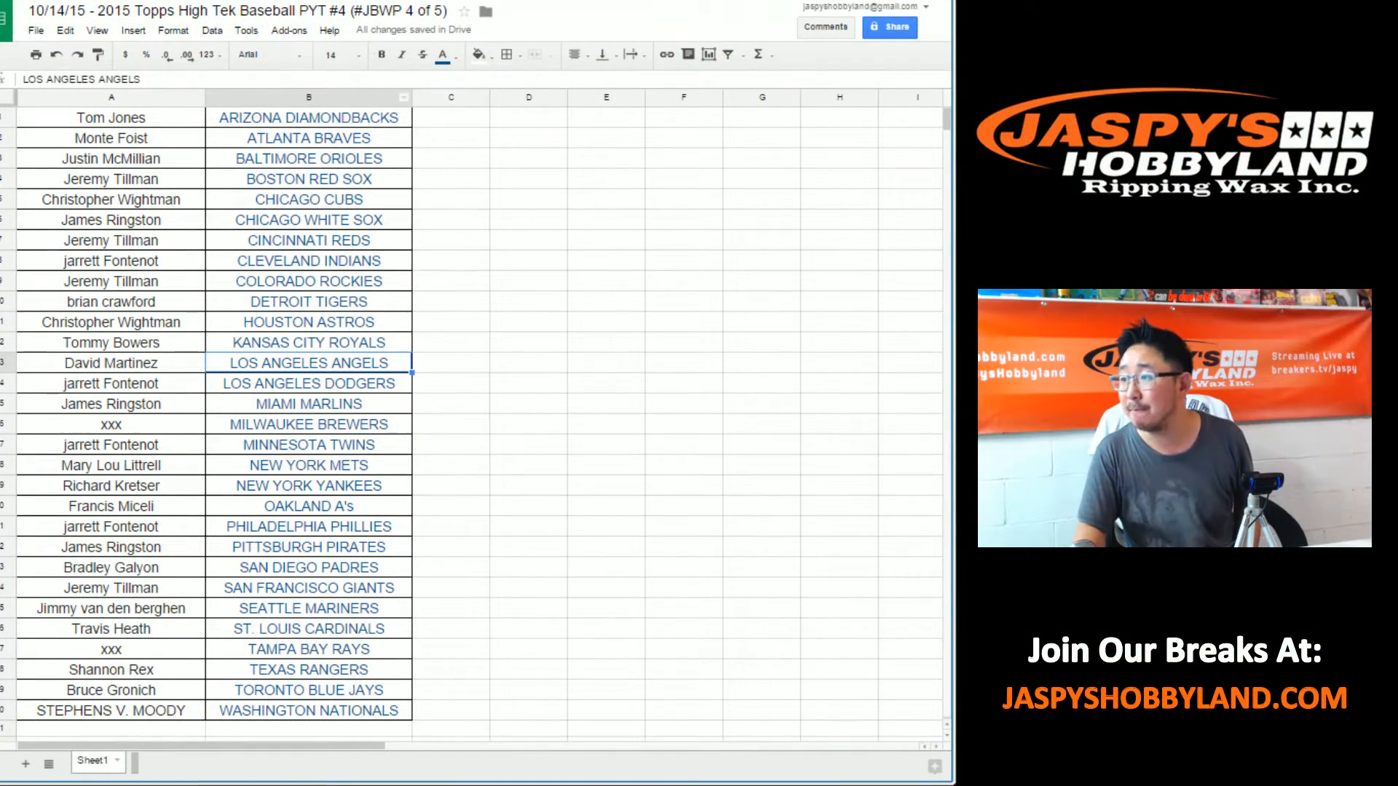
Step: Go to the List Randomizer and shuffle the 28 team names into a random order
scroll(down, 3)
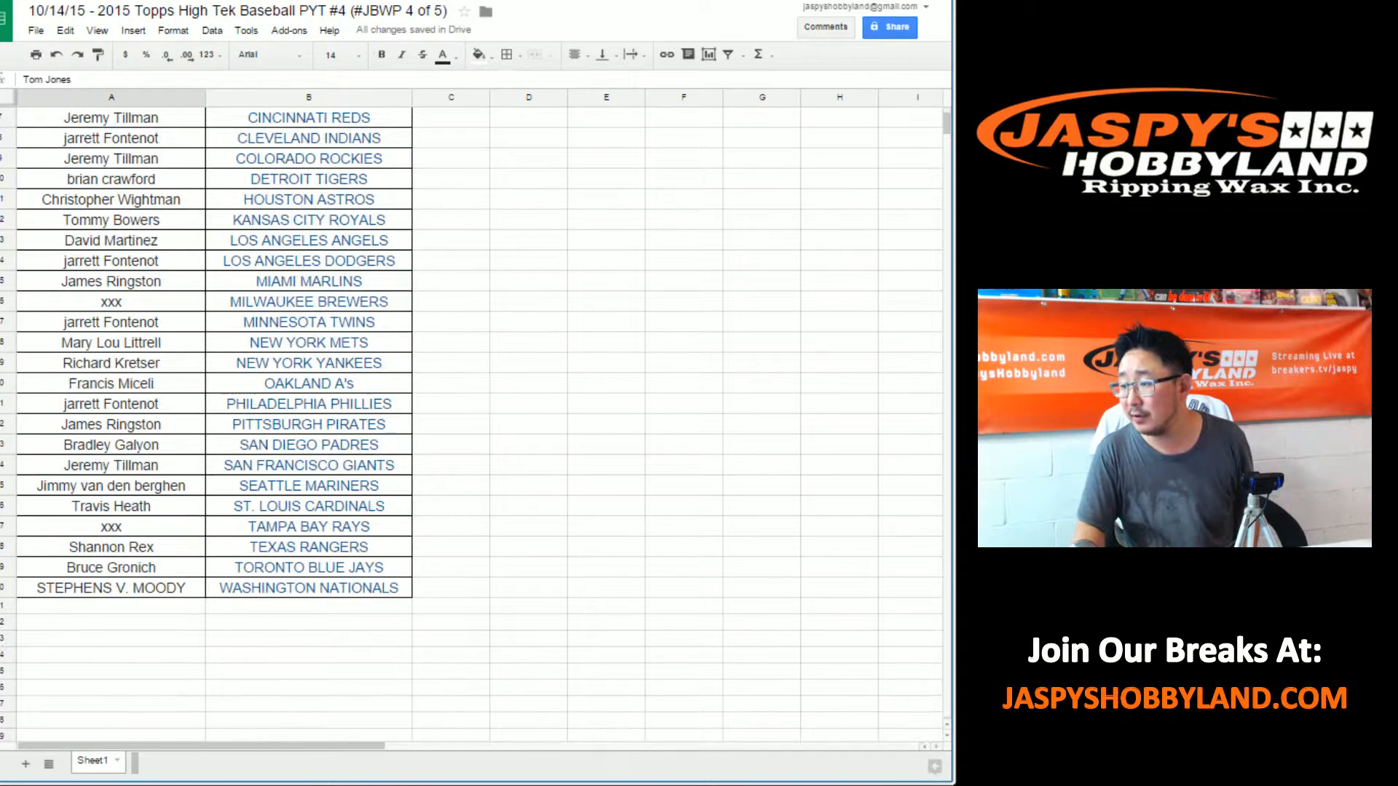
scroll(up, 3)
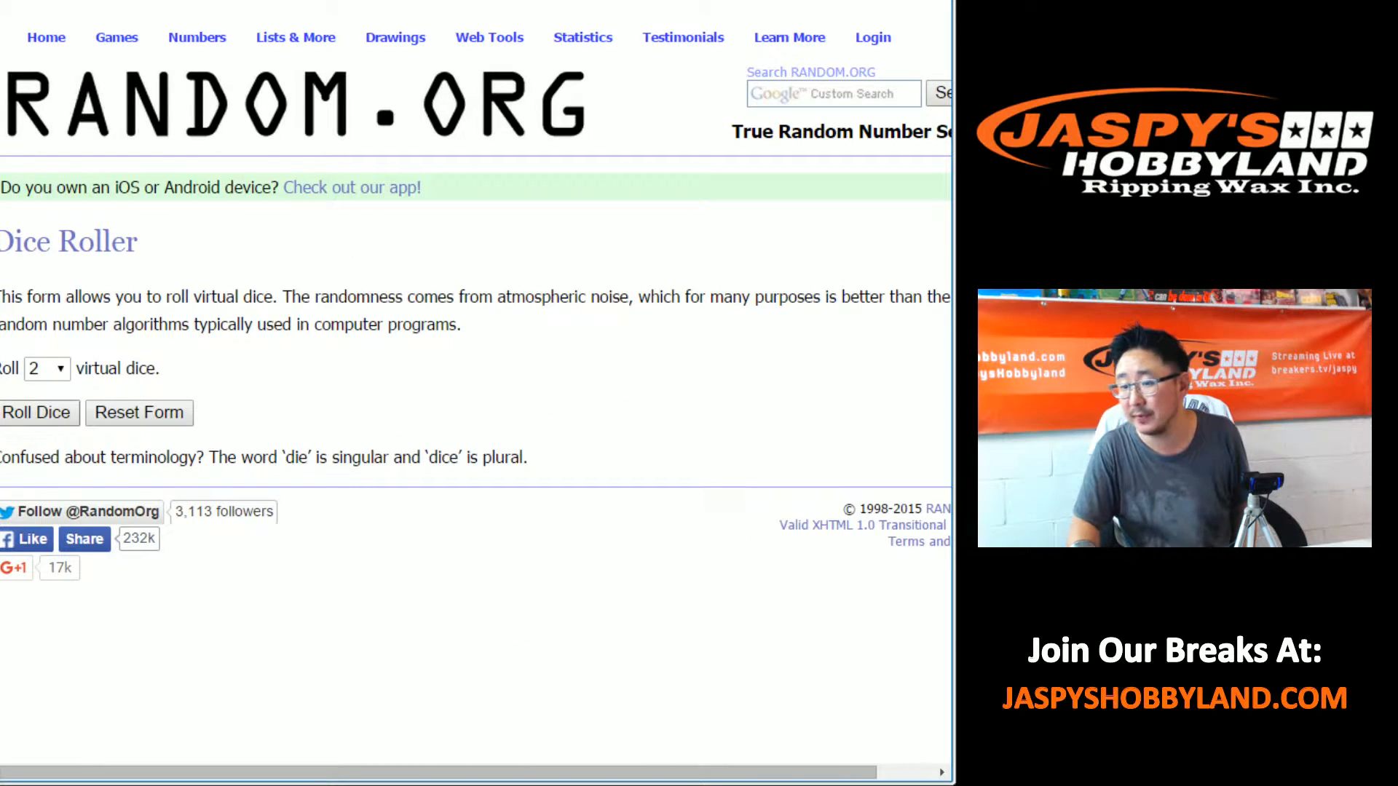
click(39, 412)
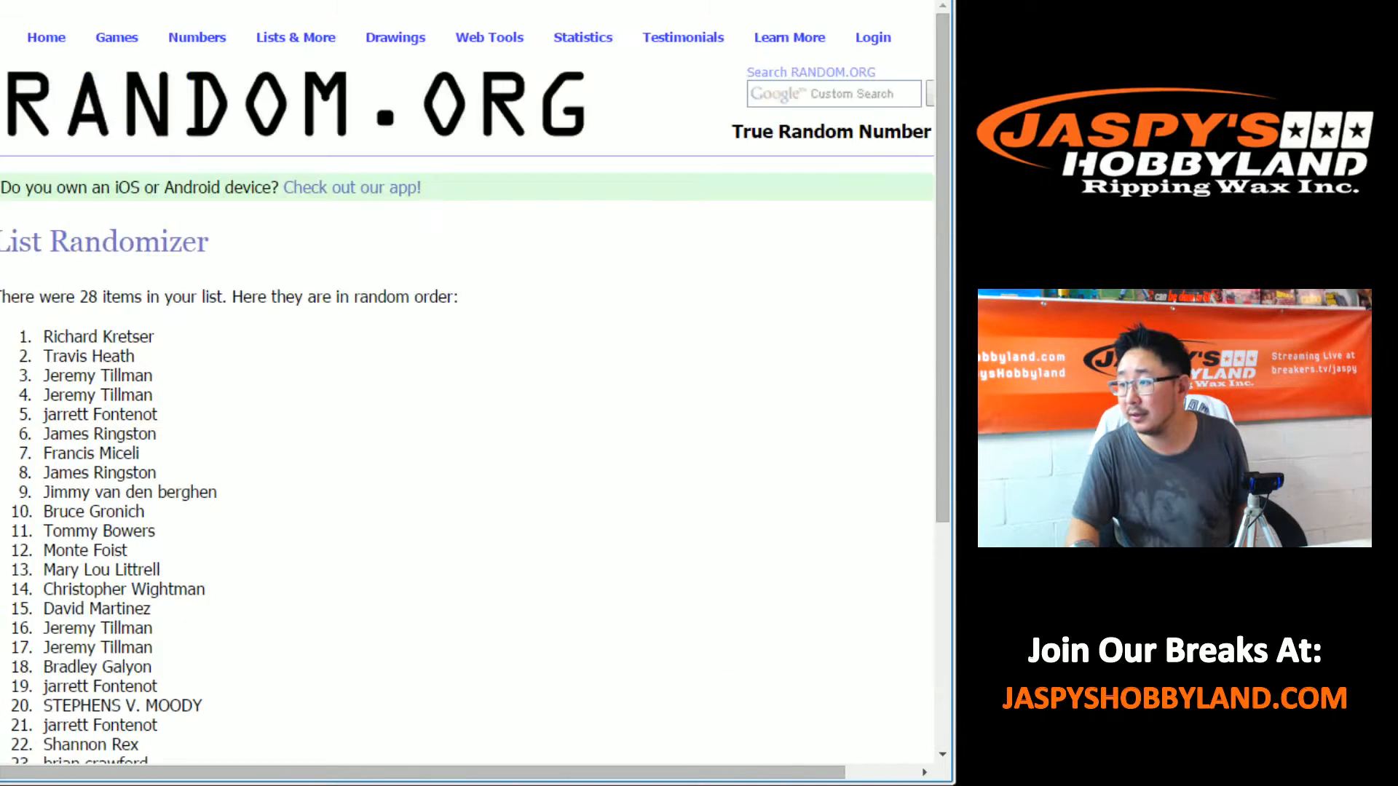
scroll(down, 3)
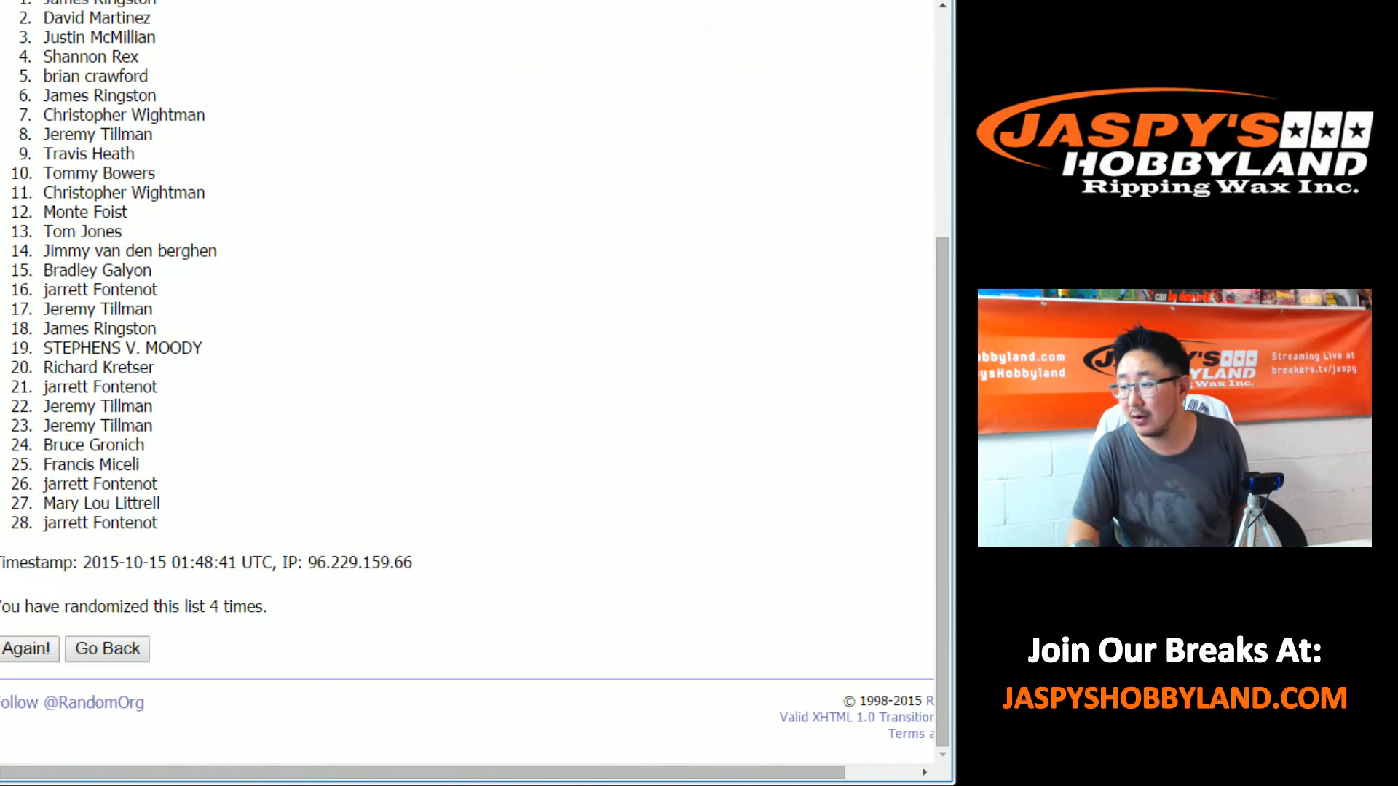
click(27, 647)
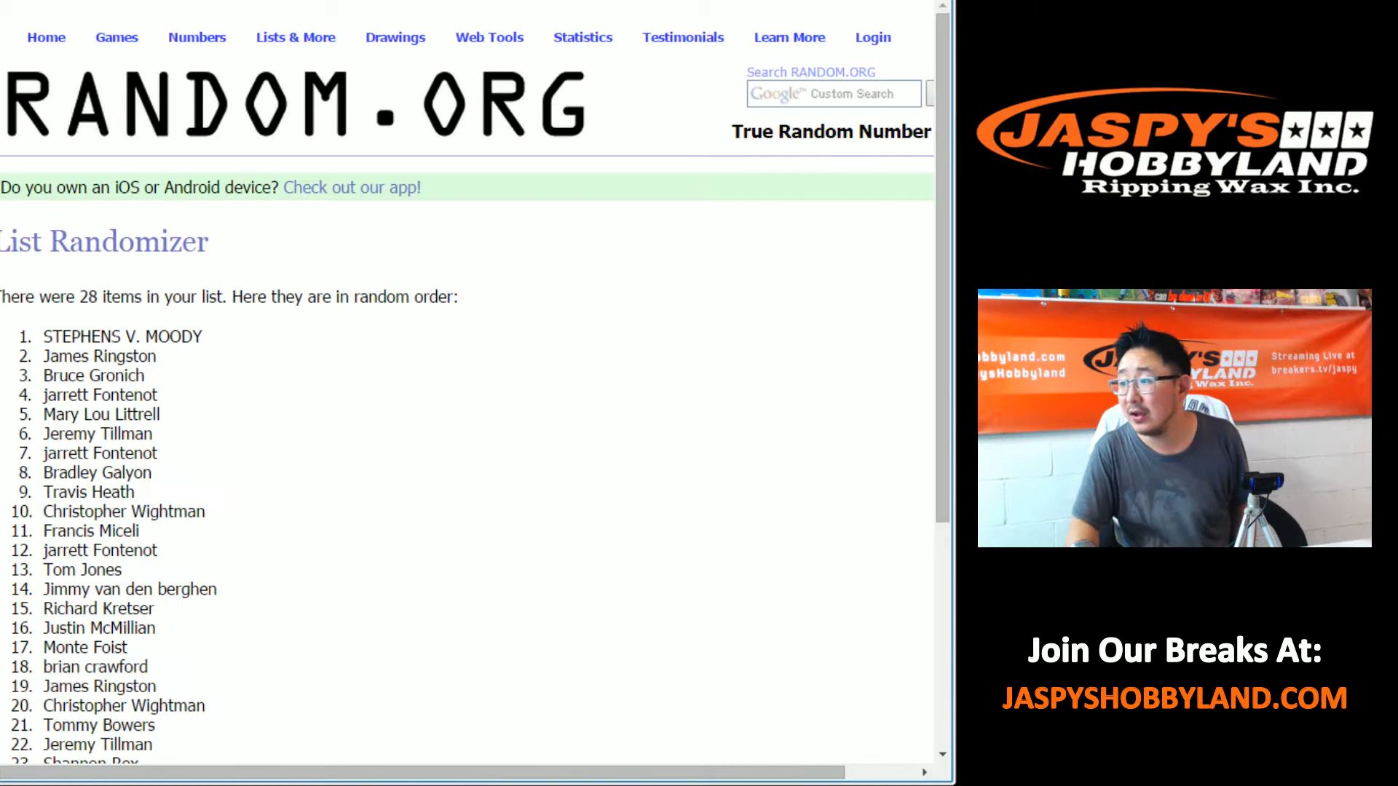
scroll(down, 3)
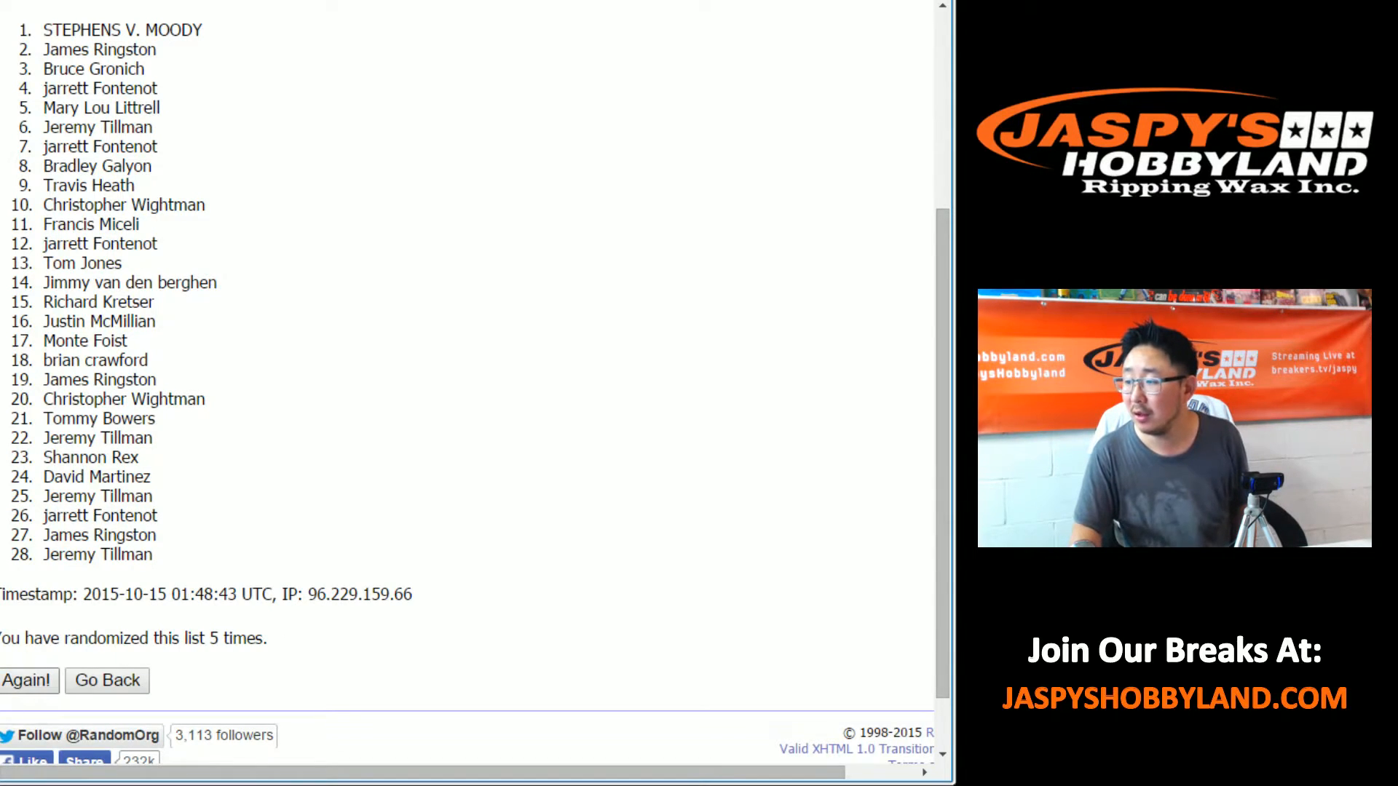
click(29, 680)
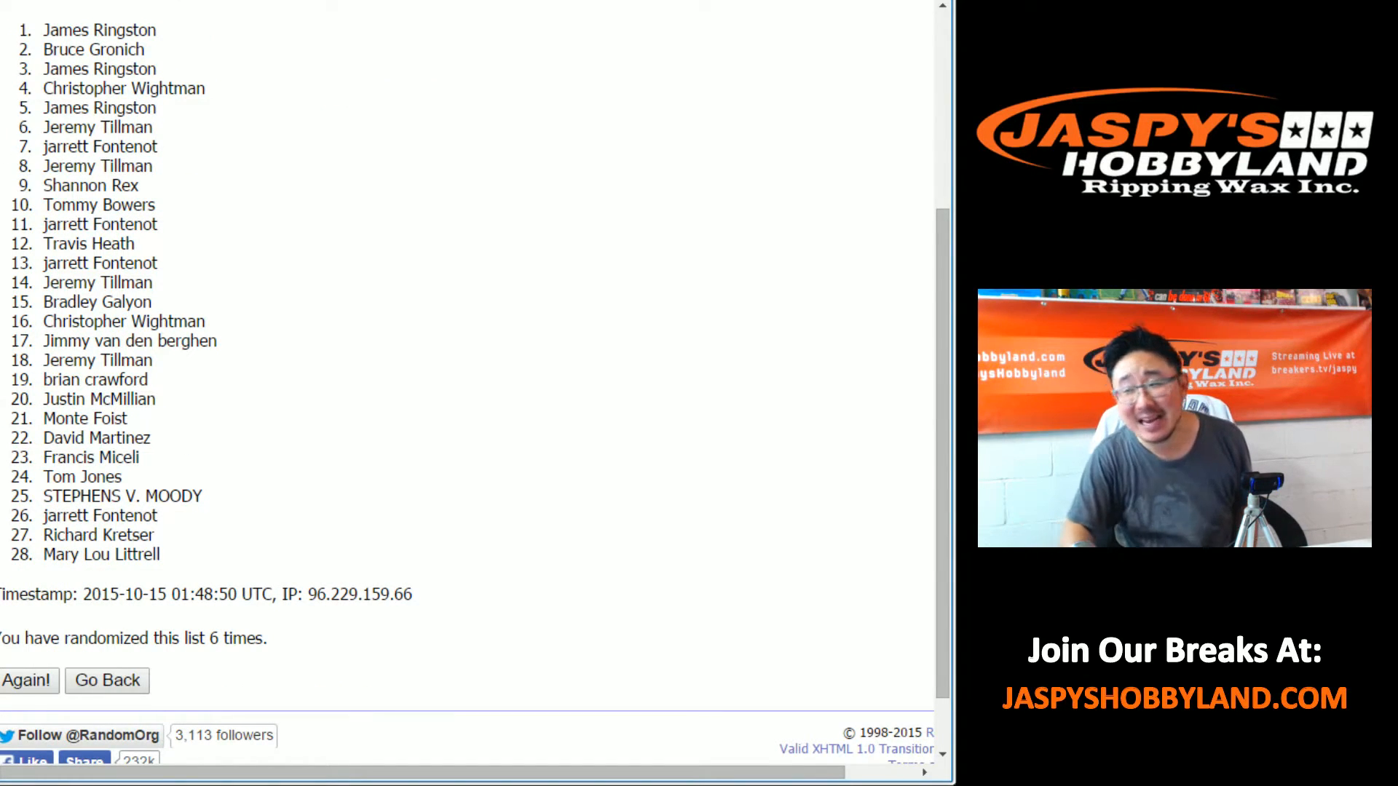
double_click(99, 29)
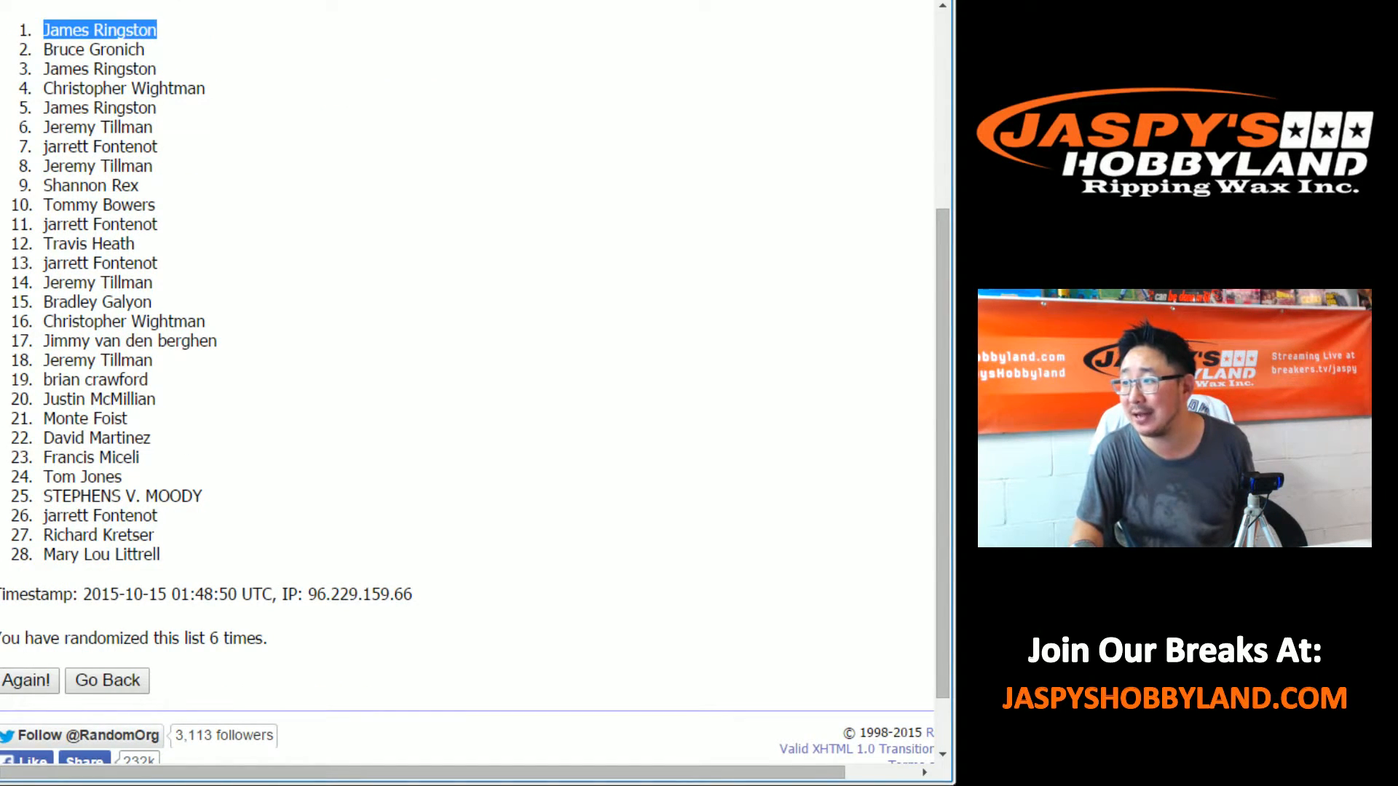